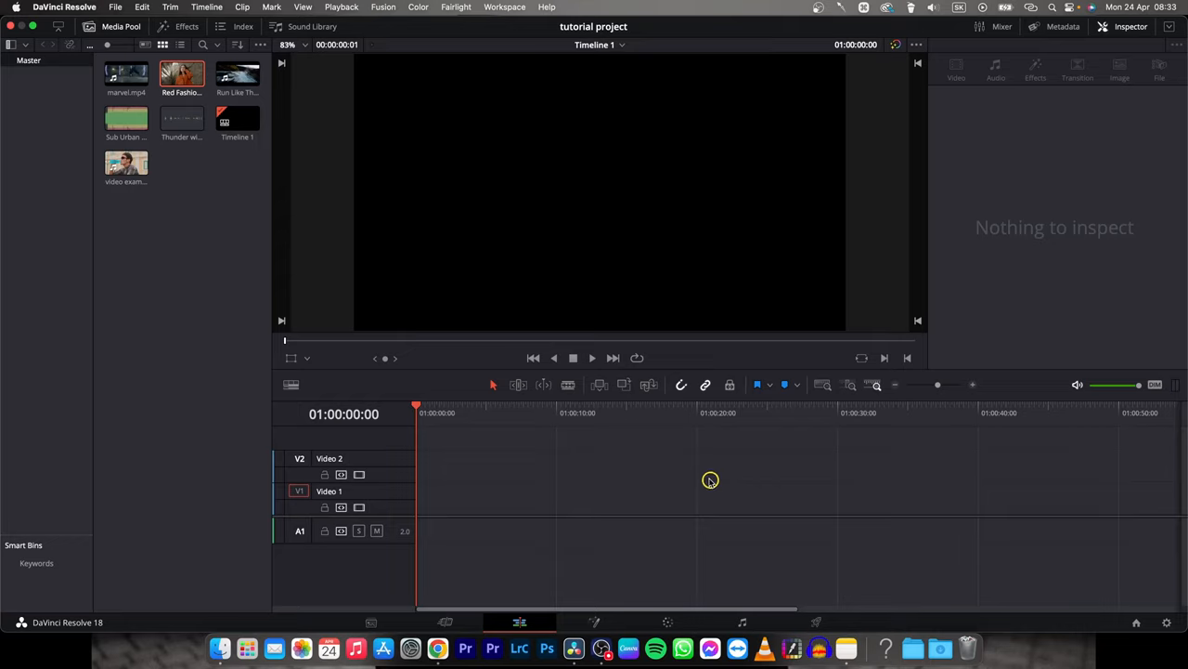
{"action": "mouse_move", "coordinate": [464, 438]}
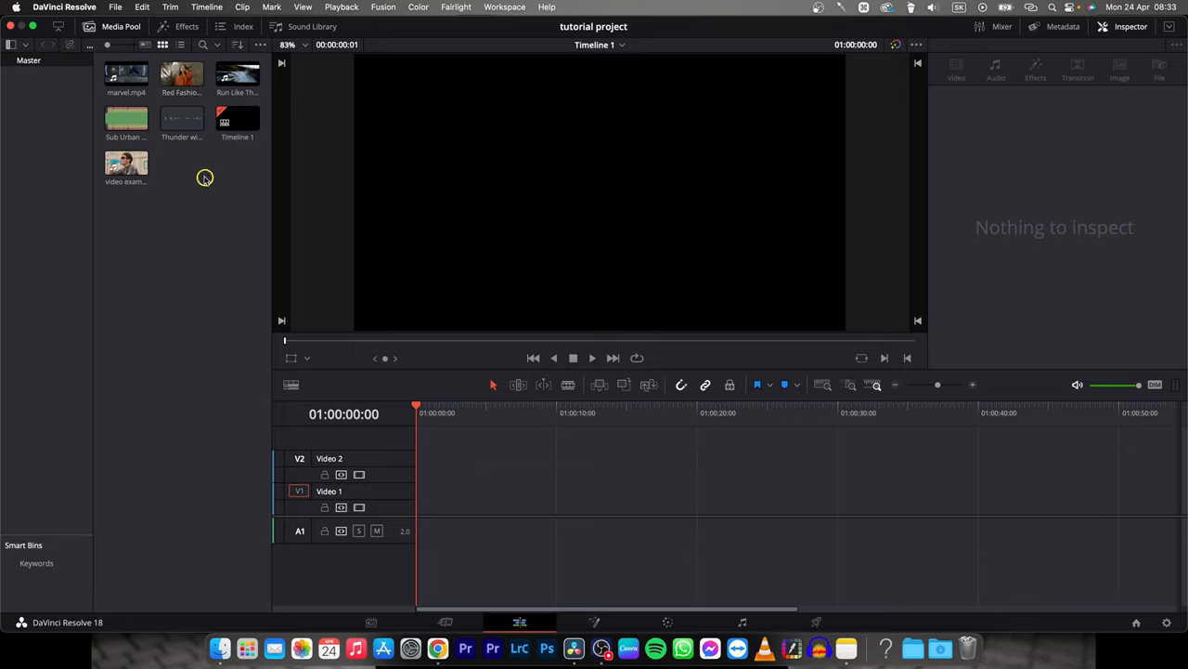
Import balloon.mp4 into the Media Pool and place it at the start of Video 1.
{"action": "right_click", "coordinate": [204, 178]}
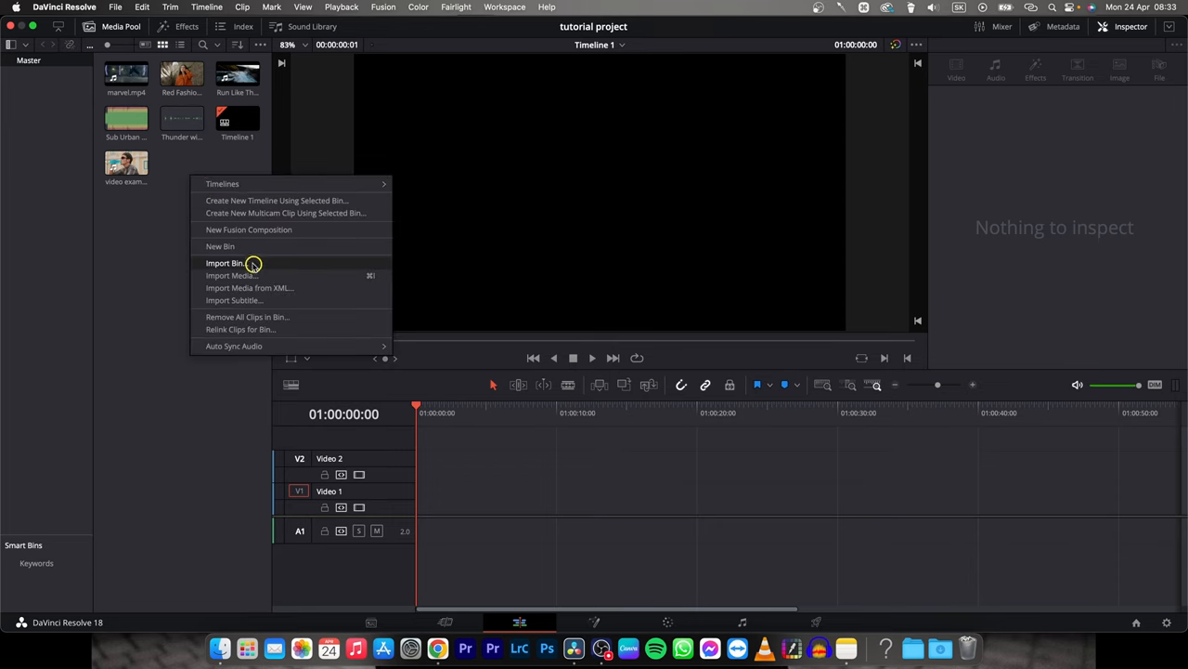
{"action": "left_click", "coordinate": [230, 275]}
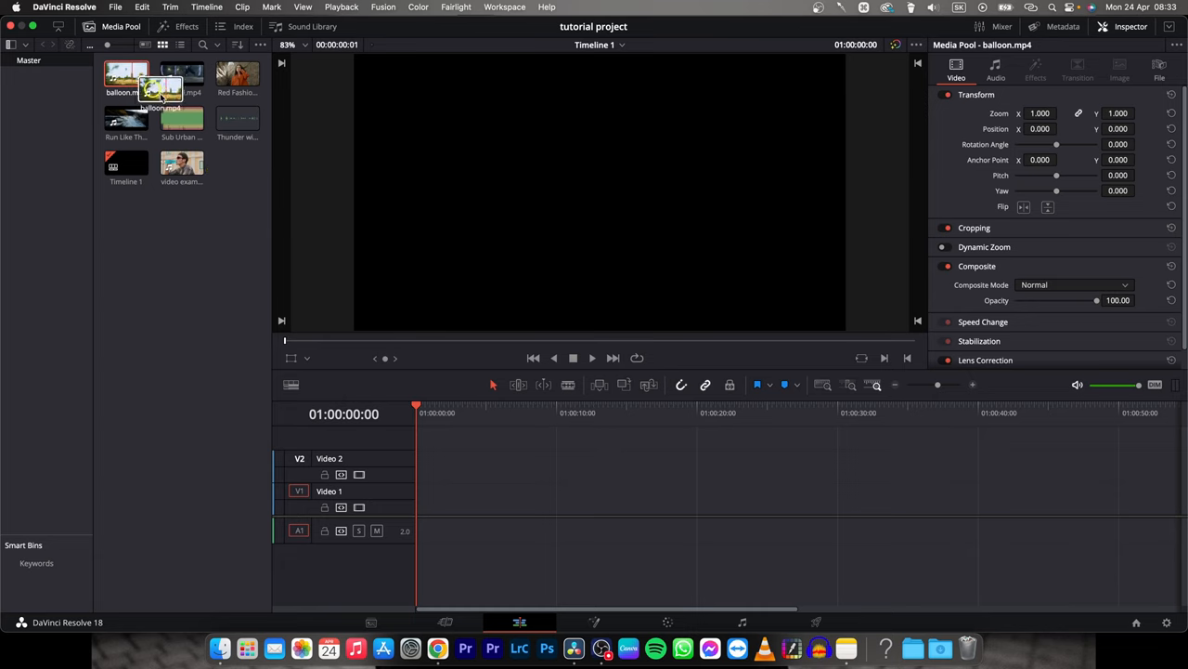
{"action": "left_click_drag", "start_coordinate": [126, 79], "coordinate": [543, 497]}
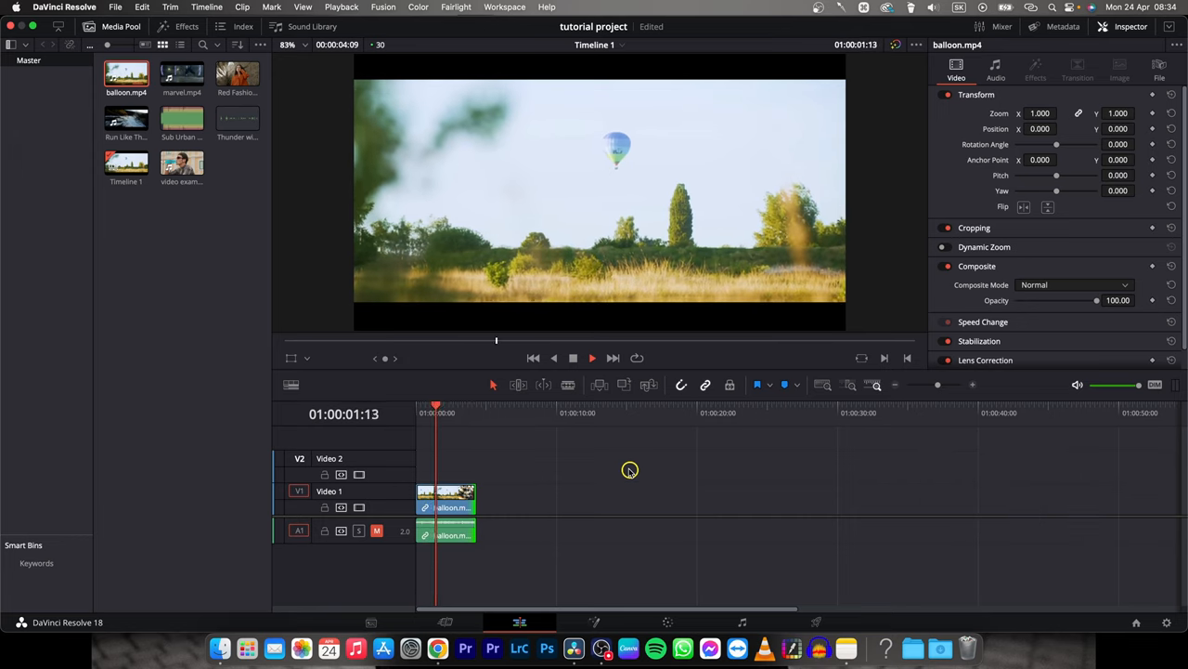
Move to the Color page and zoom the viewer in on the balloon.
{"action": "key", "text": "space"}
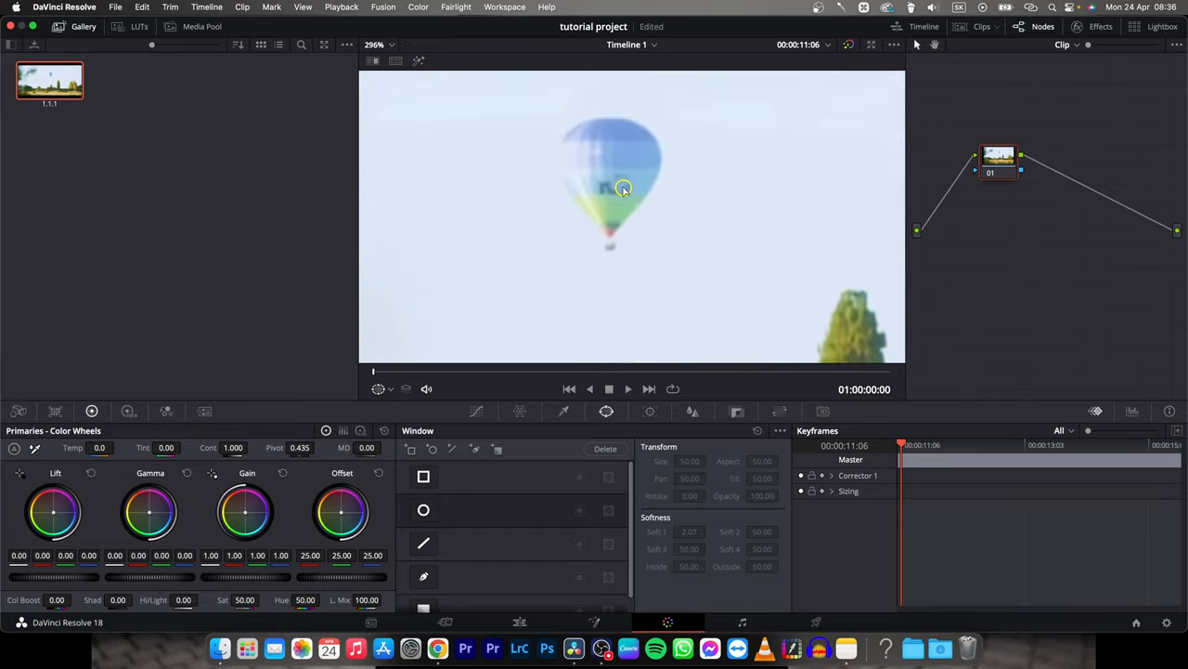
{"action": "key", "text": "cmd"}
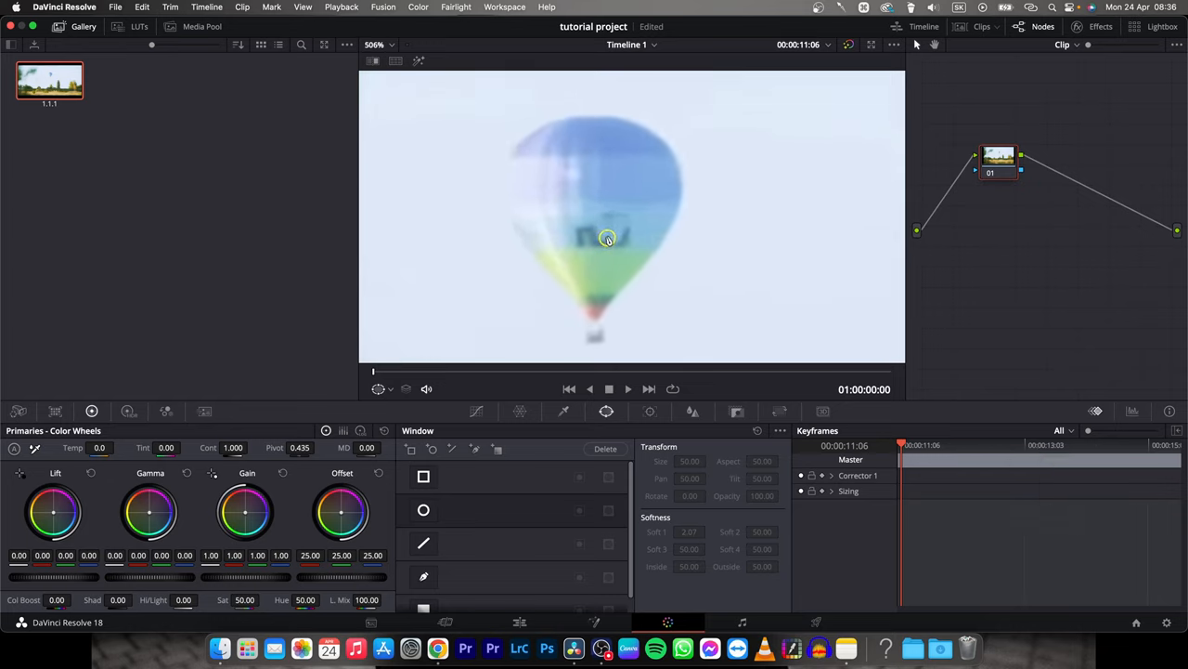
{"action": "mouse_move", "coordinate": [586, 422]}
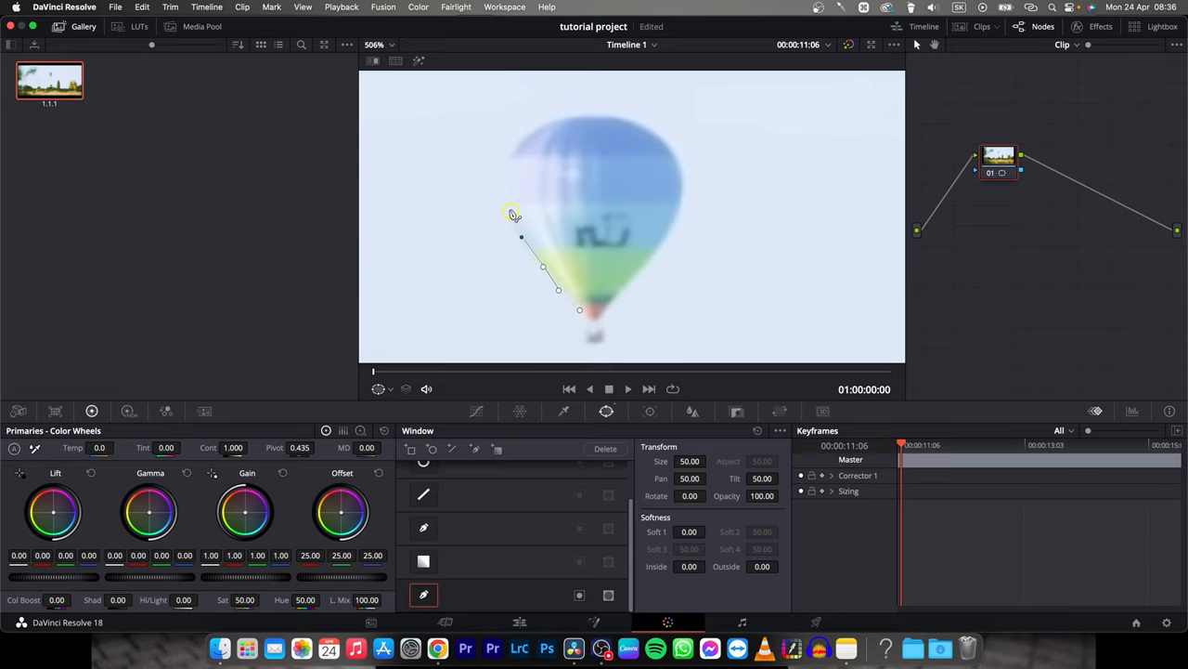
Draw a closed pen window around the balloon and basket, then fit the frame in view.
{"action": "left_click_drag", "start_coordinate": [513, 213], "coordinate": [517, 146]}
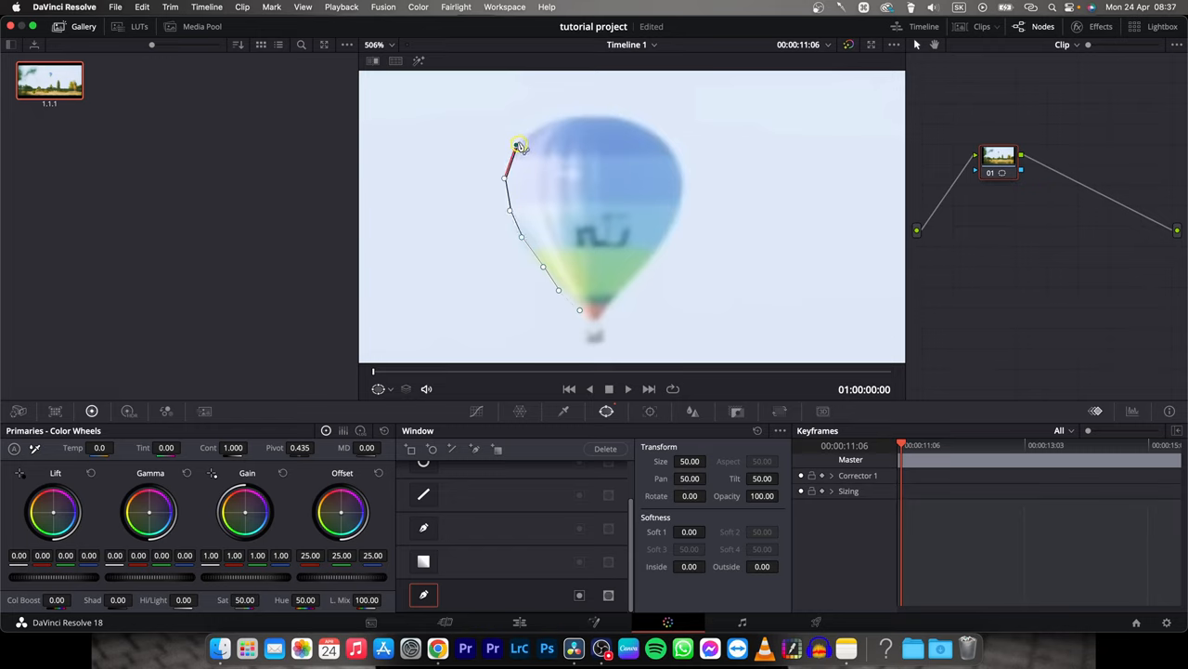
{"action": "left_click_drag", "start_coordinate": [520, 147], "coordinate": [630, 119]}
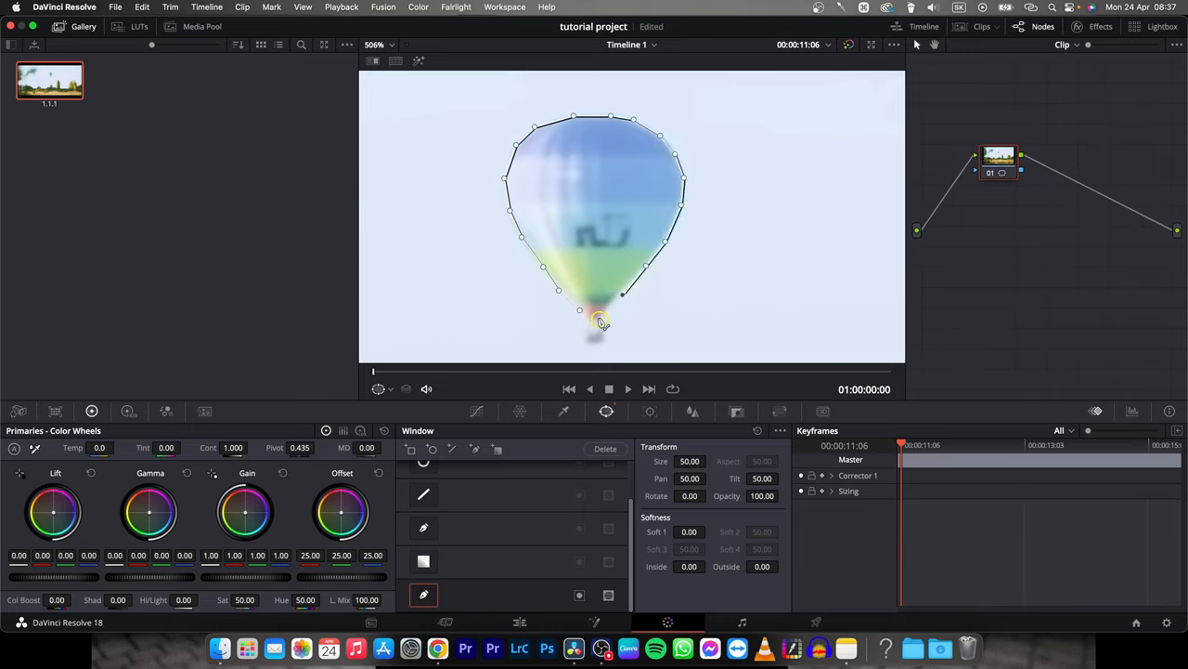
{"action": "left_click_drag", "start_coordinate": [599, 323], "coordinate": [599, 349]}
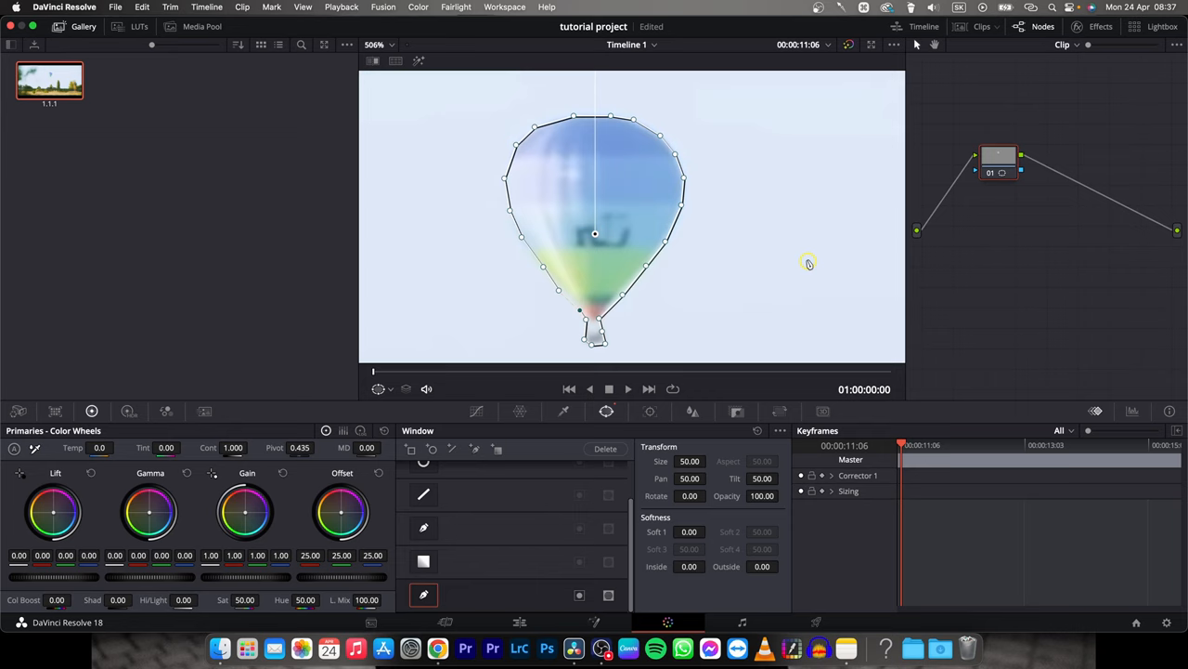
{"action": "key", "text": "cmd"}
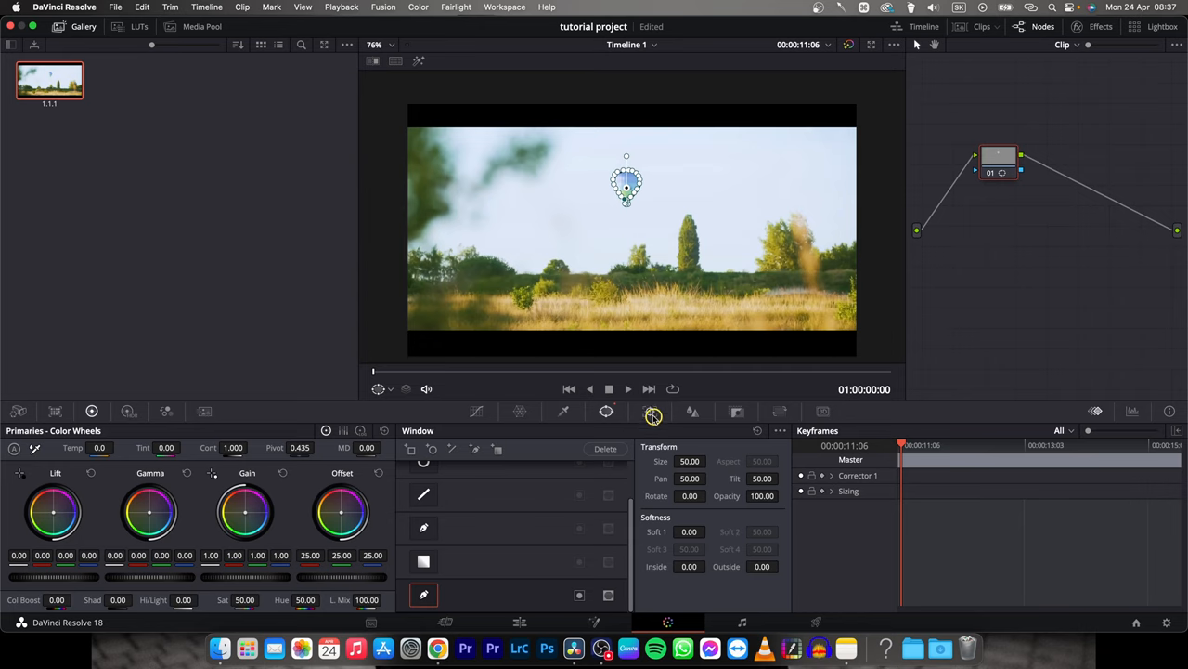
Track the pen window forward through the clip and return to its first frame.
{"action": "left_click", "coordinate": [654, 412]}
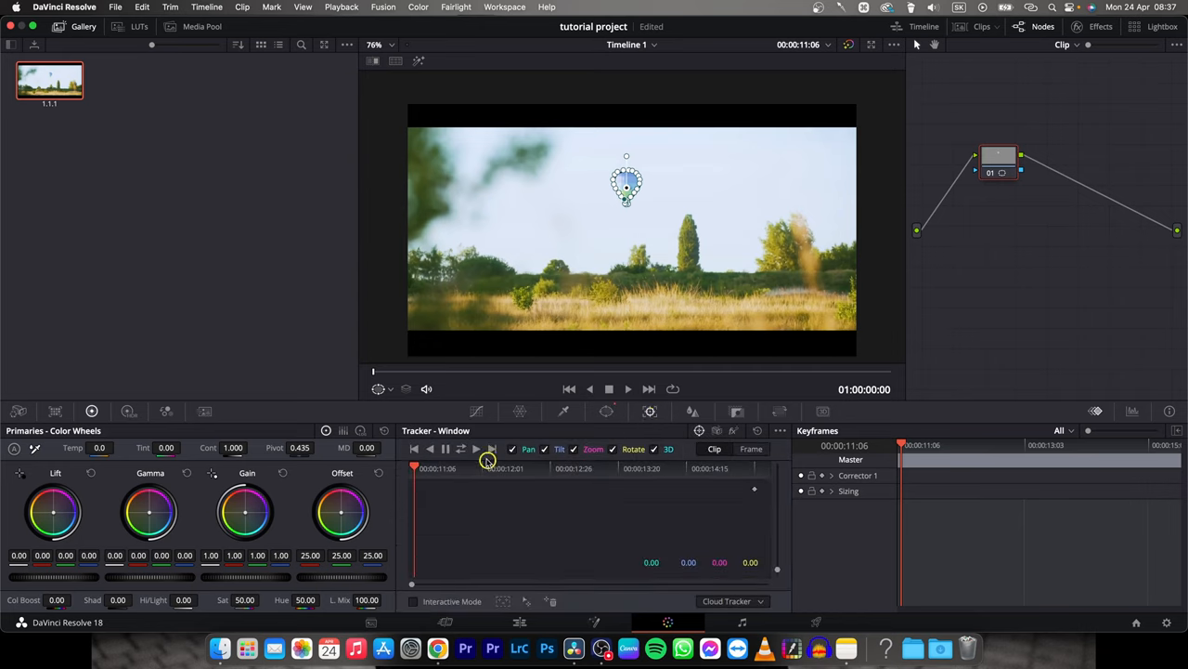
{"action": "left_click", "coordinate": [476, 449]}
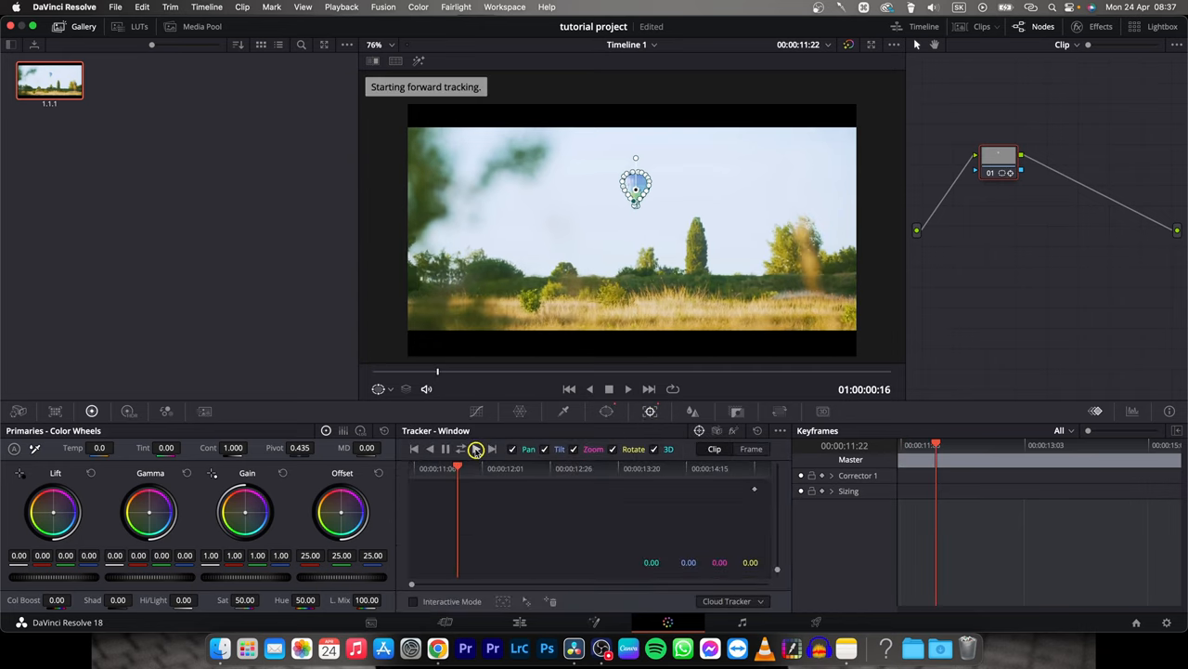
{"action": "left_click", "coordinate": [476, 449]}
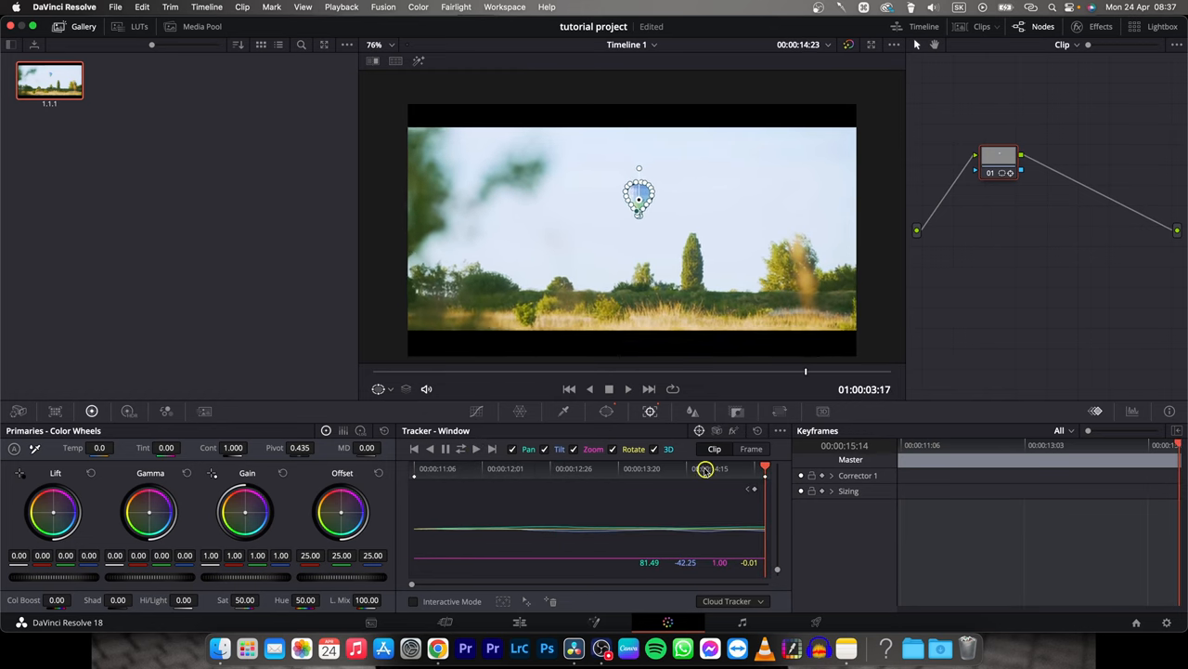
{"action": "left_click", "coordinate": [568, 389]}
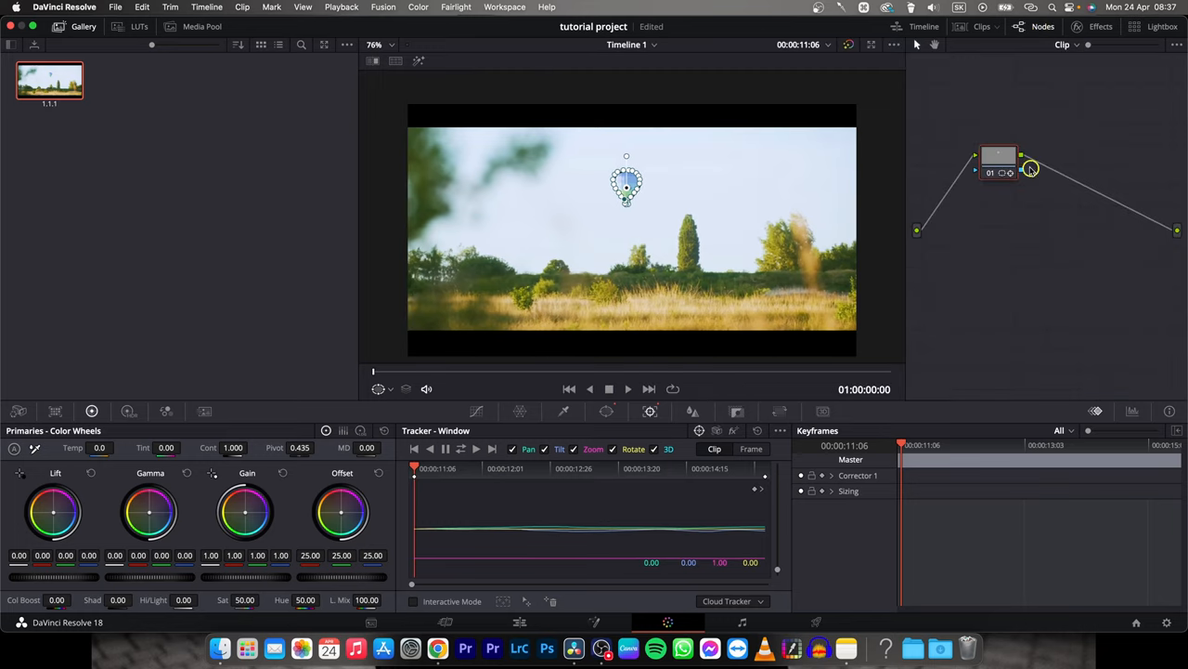
Add an alpha output to the node graph and feed the node's key output into it.
{"action": "left_click_drag", "start_coordinate": [998, 158], "coordinate": [981, 221]}
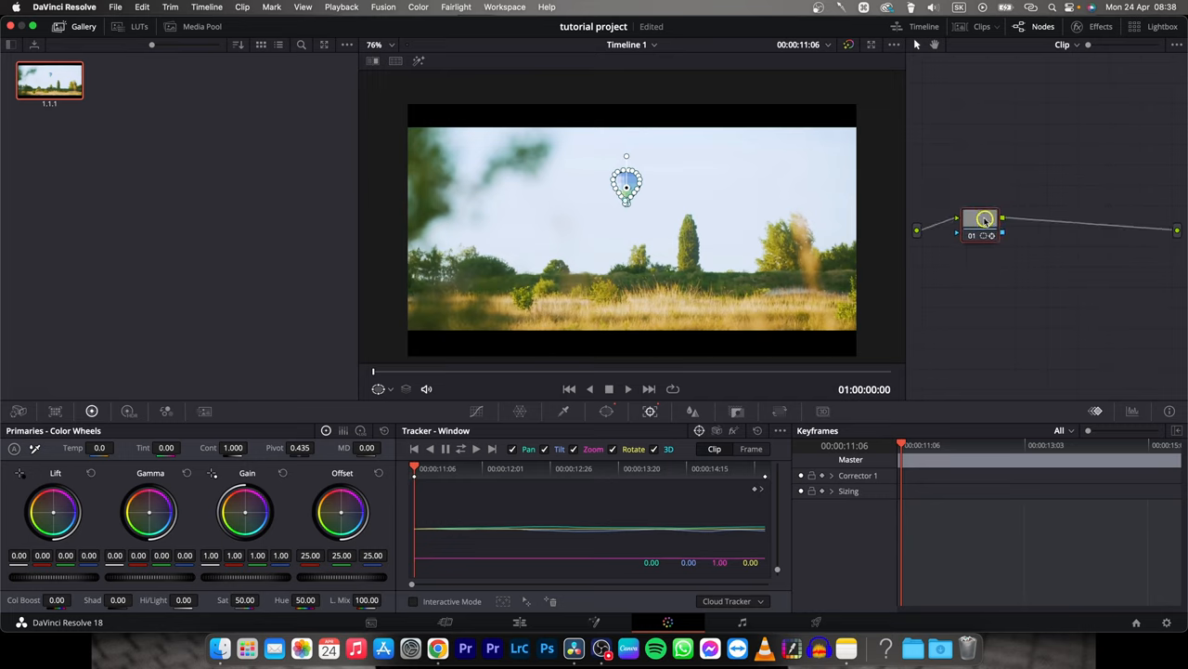
{"action": "mouse_move", "coordinate": [1167, 248]}
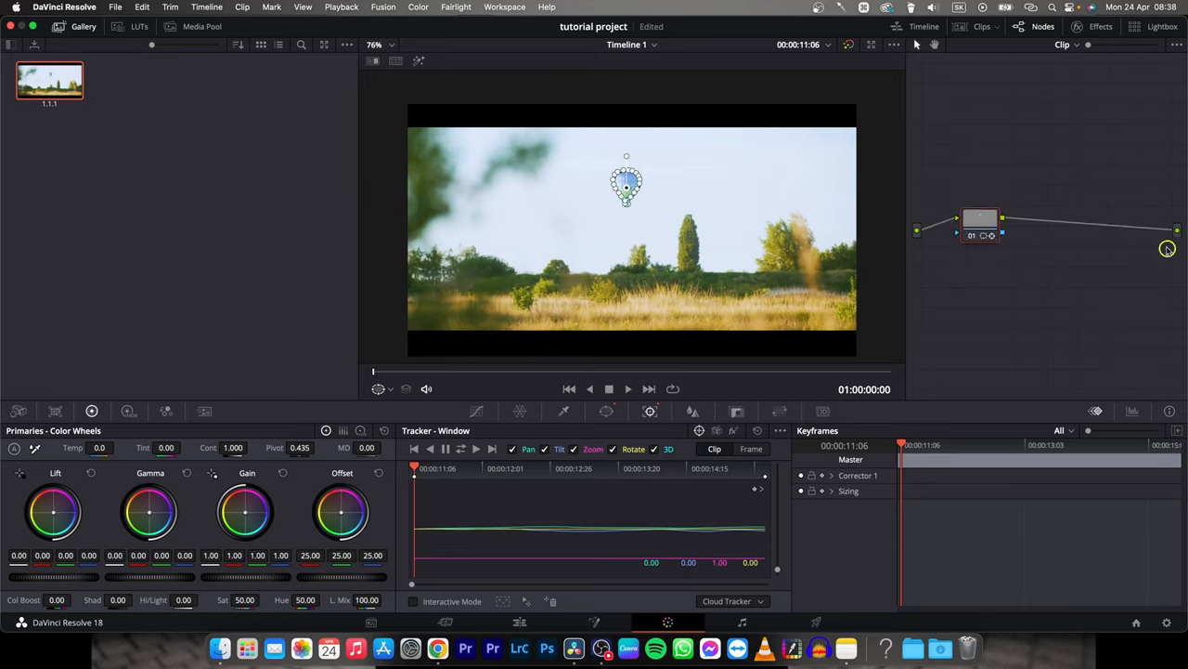
{"action": "mouse_move", "coordinate": [1170, 249]}
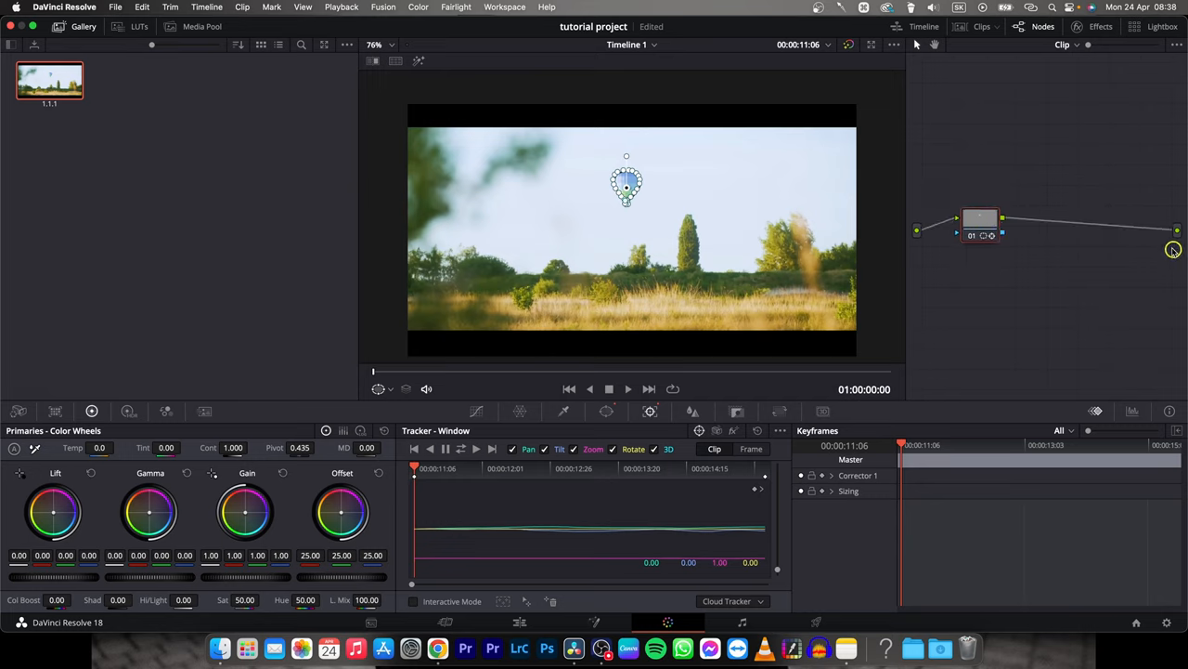
{"action": "right_click", "coordinate": [1173, 249]}
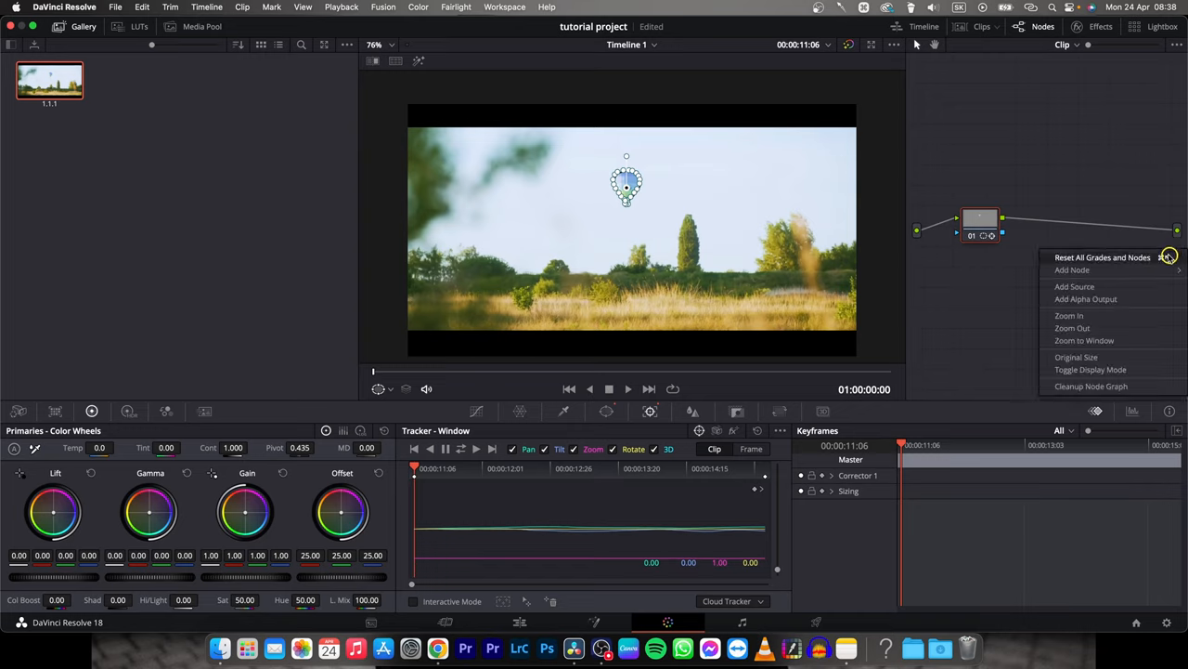
{"action": "mouse_move", "coordinate": [1128, 299]}
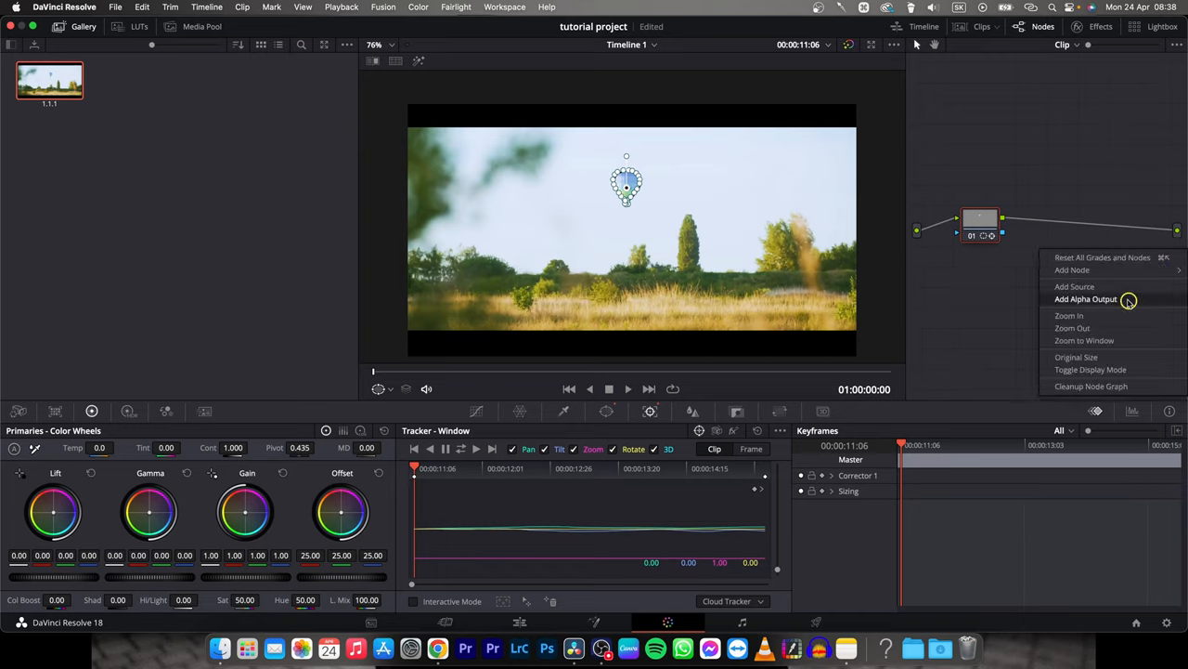
{"action": "left_click", "coordinate": [1086, 299]}
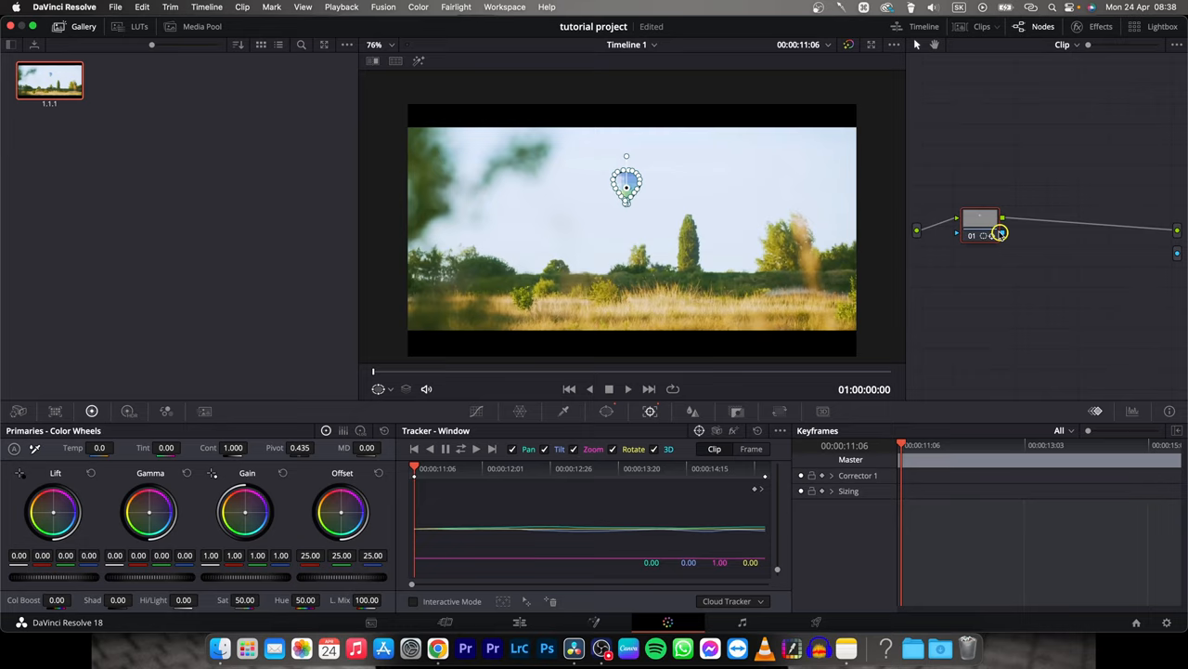
{"action": "left_click_drag", "start_coordinate": [998, 232], "coordinate": [1175, 255]}
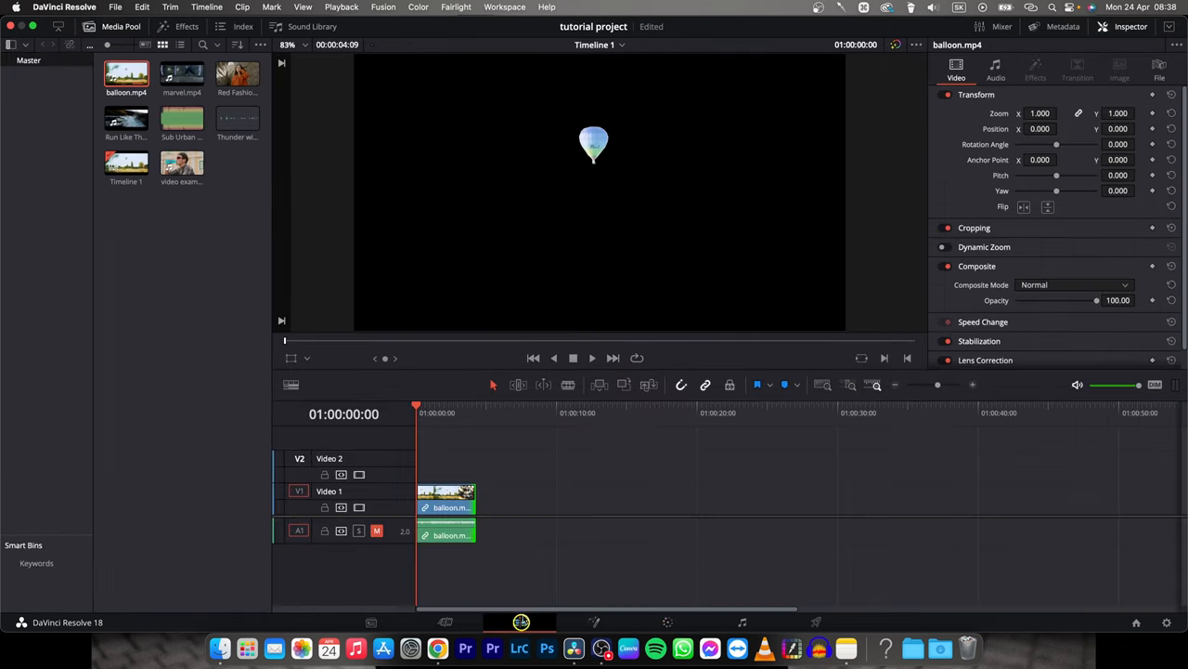
Play the edit timeline briefly to check the balloon isolated on black.
{"action": "key", "text": "space"}
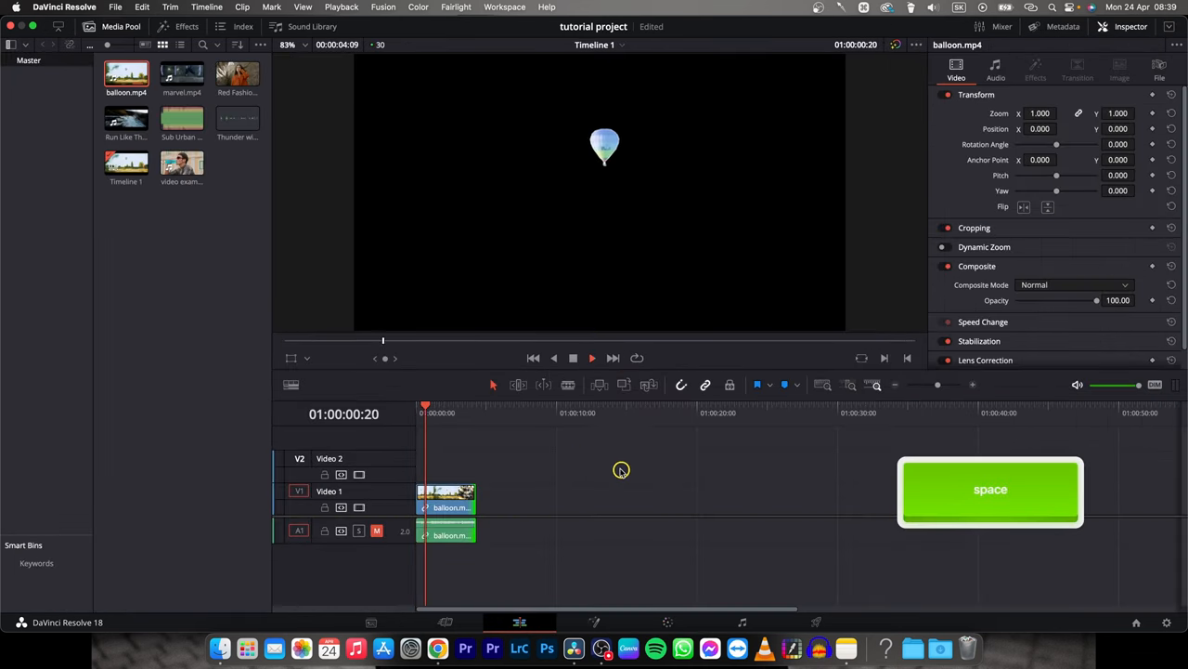
{"action": "key", "text": "space"}
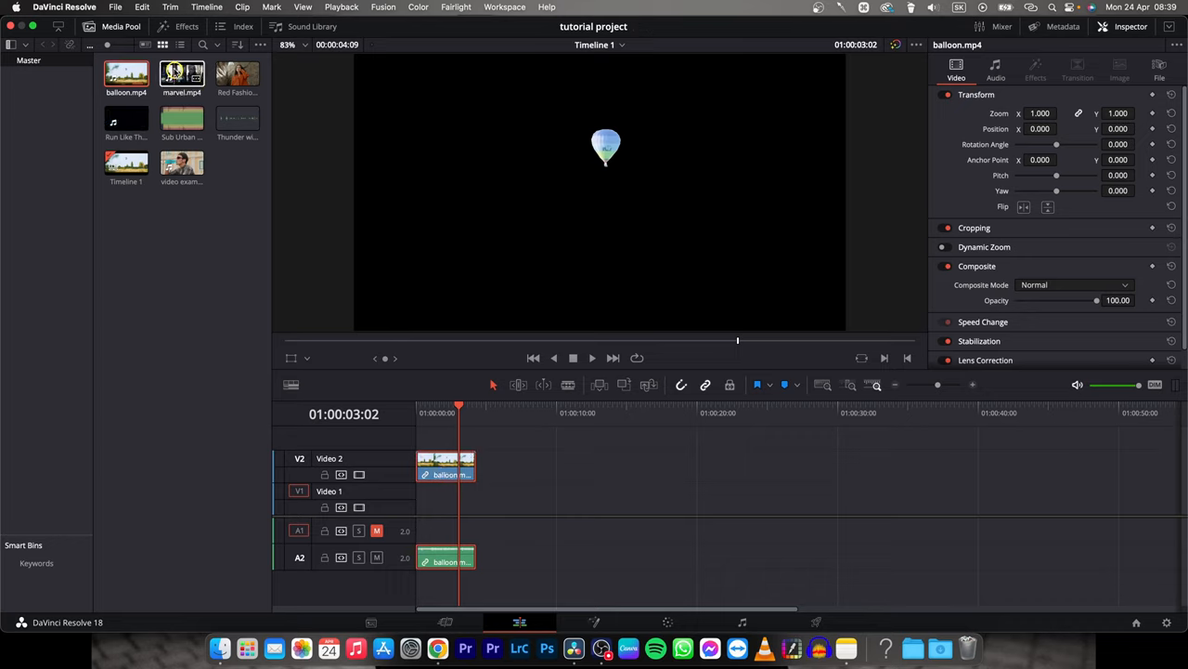
Place Run Like The Wind.mp4 on Video 1 beneath the balloon and scrub to preview the composite.
{"action": "left_click", "coordinate": [126, 121]}
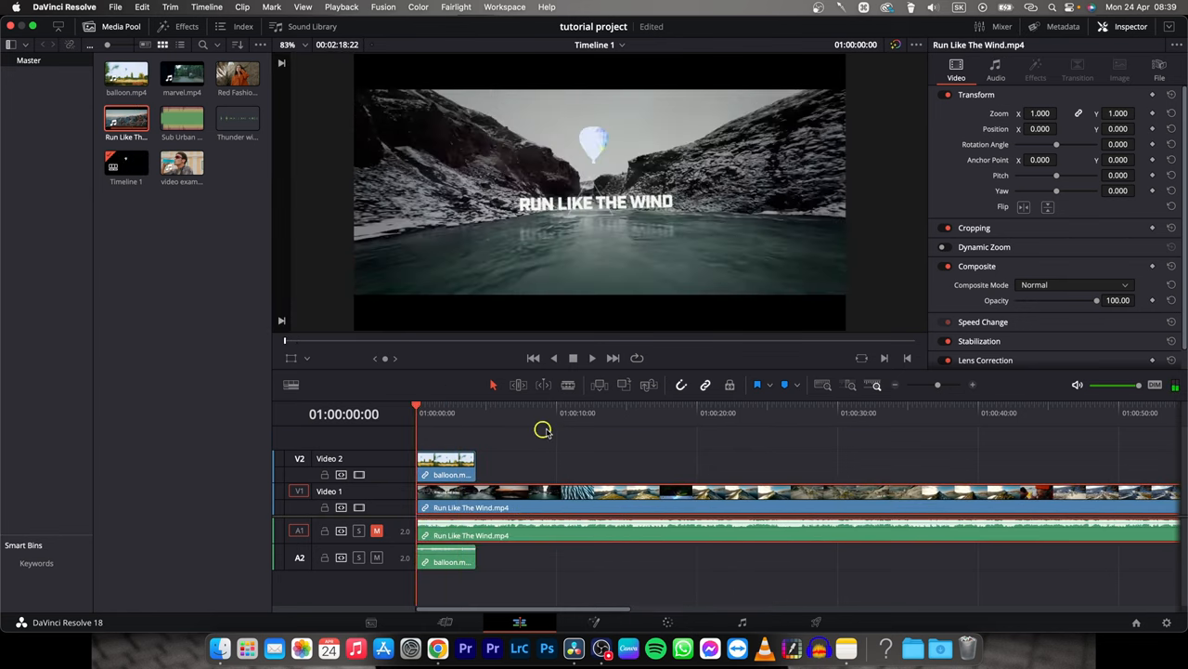
{"action": "left_click", "coordinate": [592, 357]}
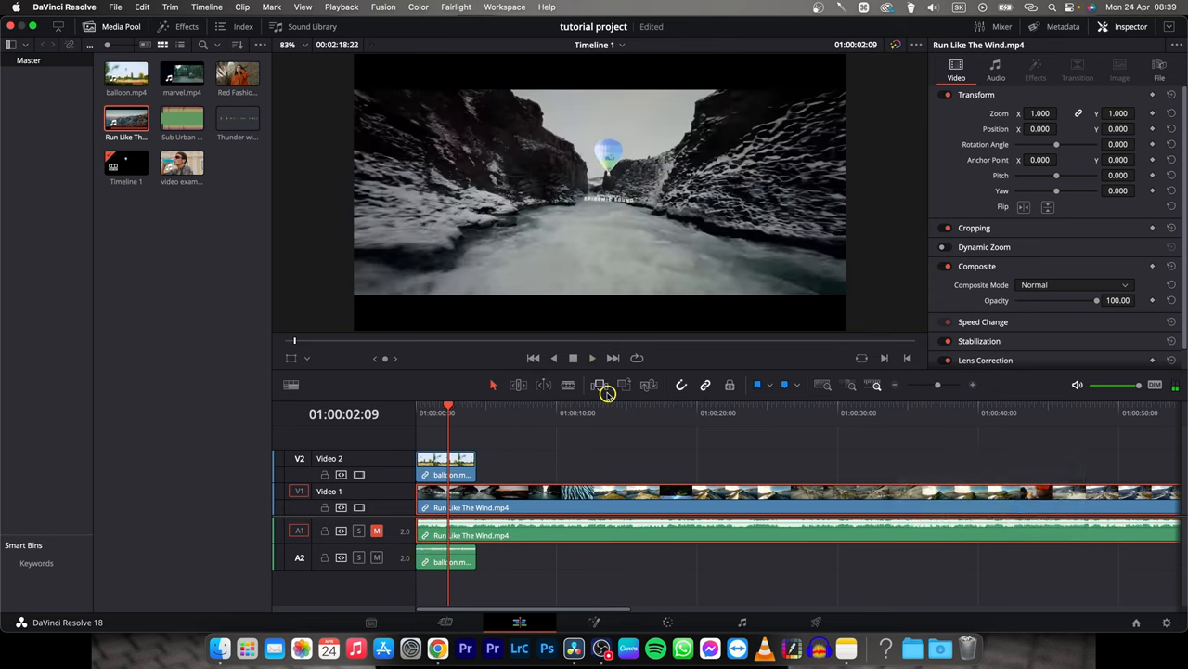
{"action": "mouse_move", "coordinate": [606, 385]}
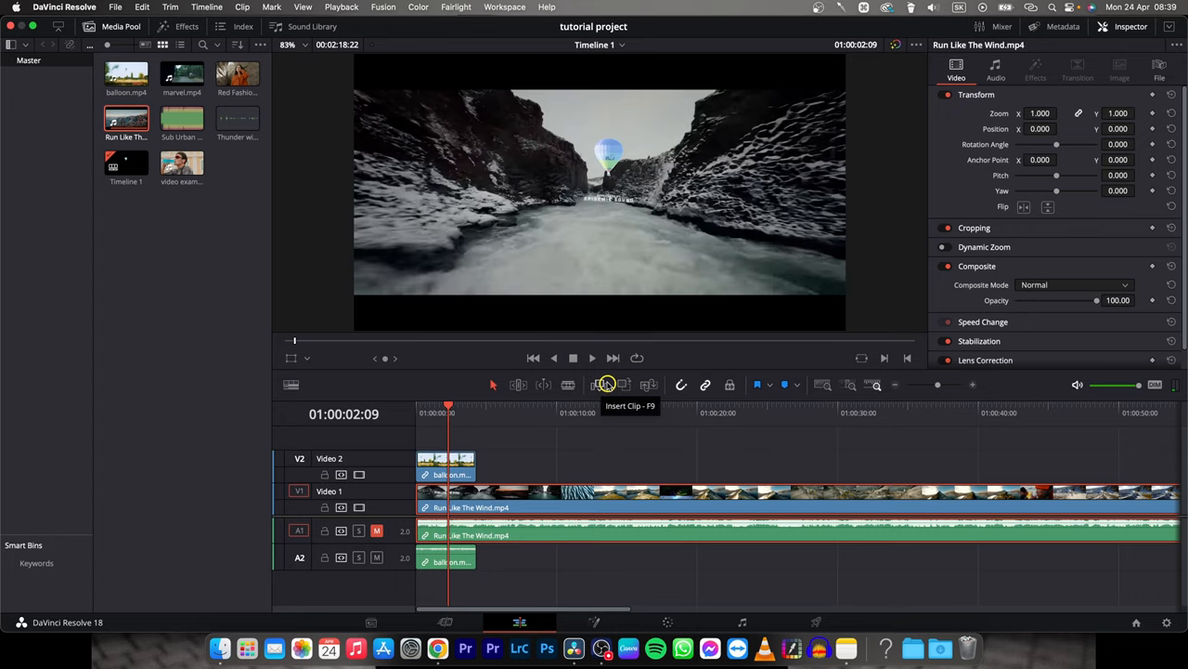
{"action": "mouse_move", "coordinate": [691, 400]}
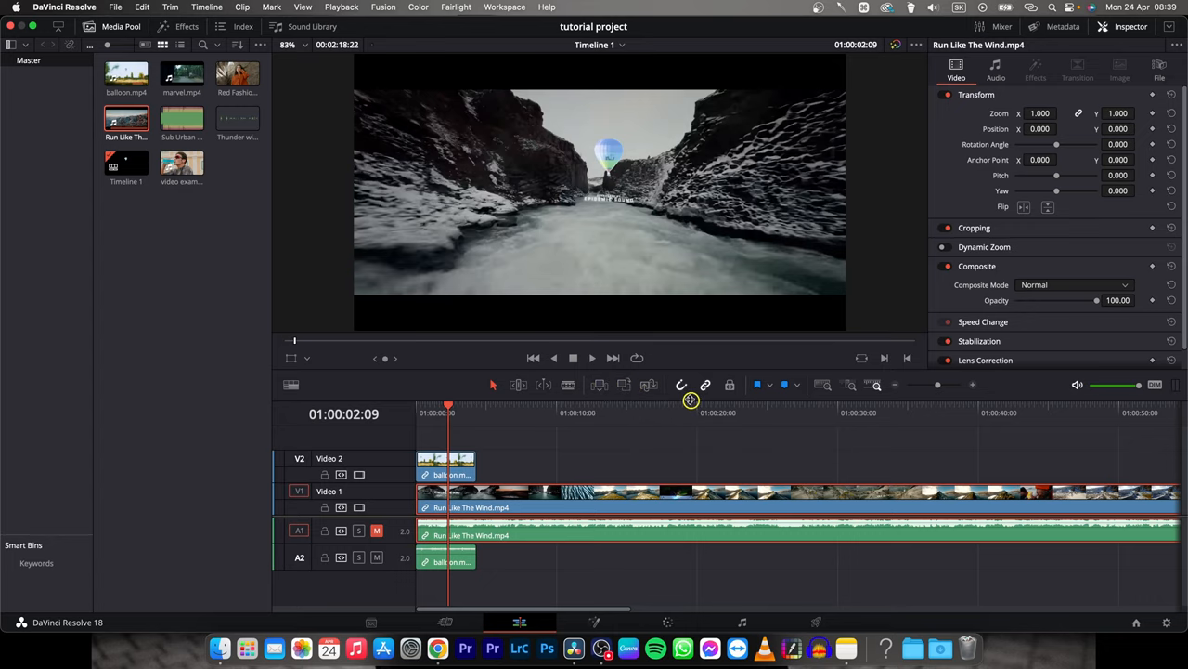